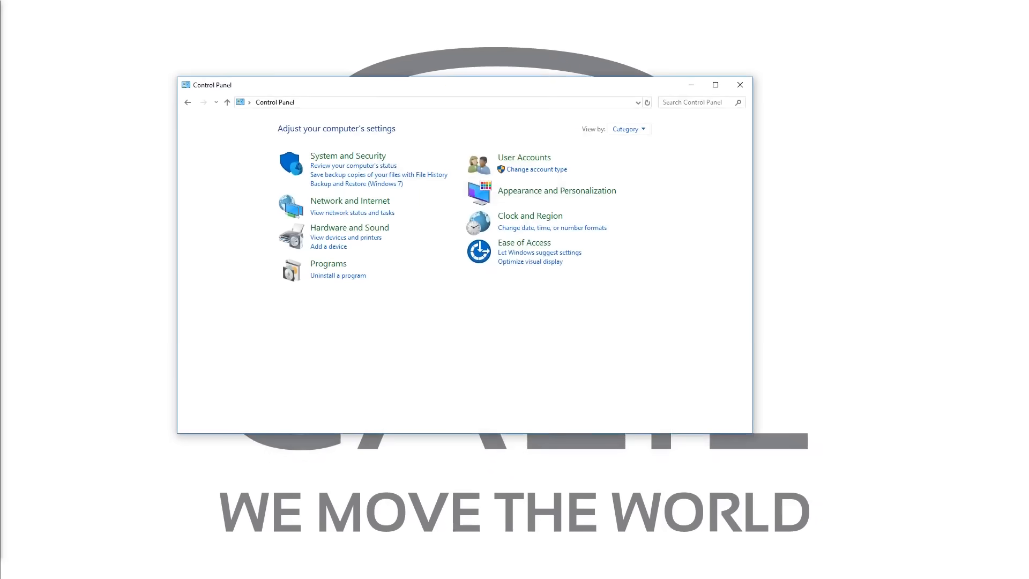
# - Go from Network and Internet through Network and Sharing Center to the adapter connections list
pyautogui.click(350, 201)
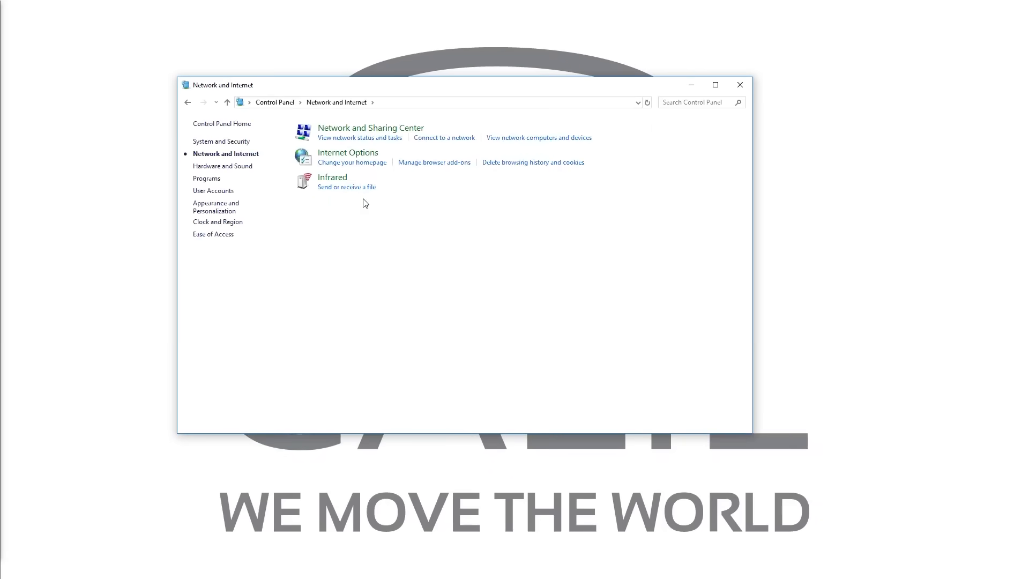
pyautogui.click(371, 127)
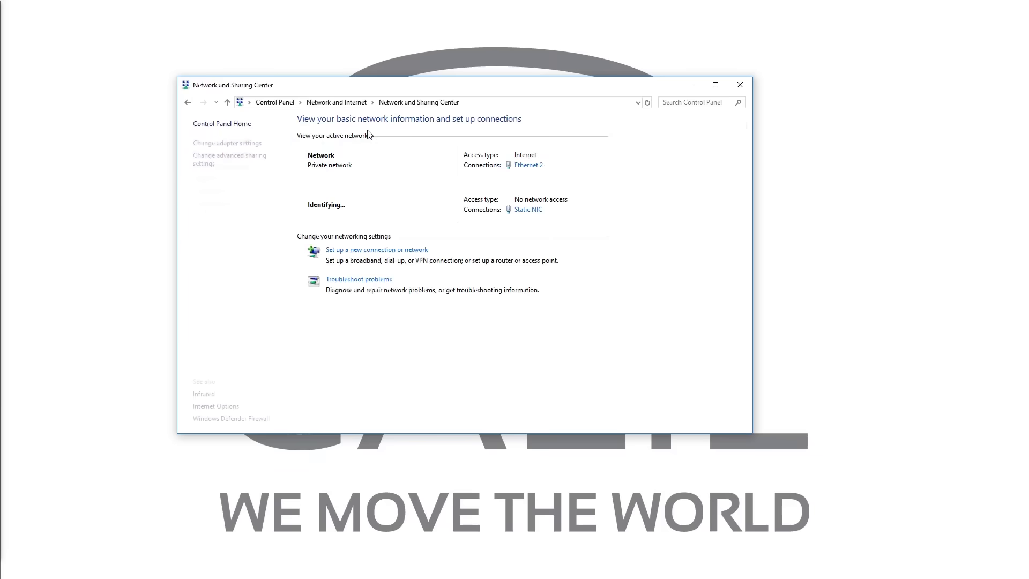
pyautogui.click(226, 143)
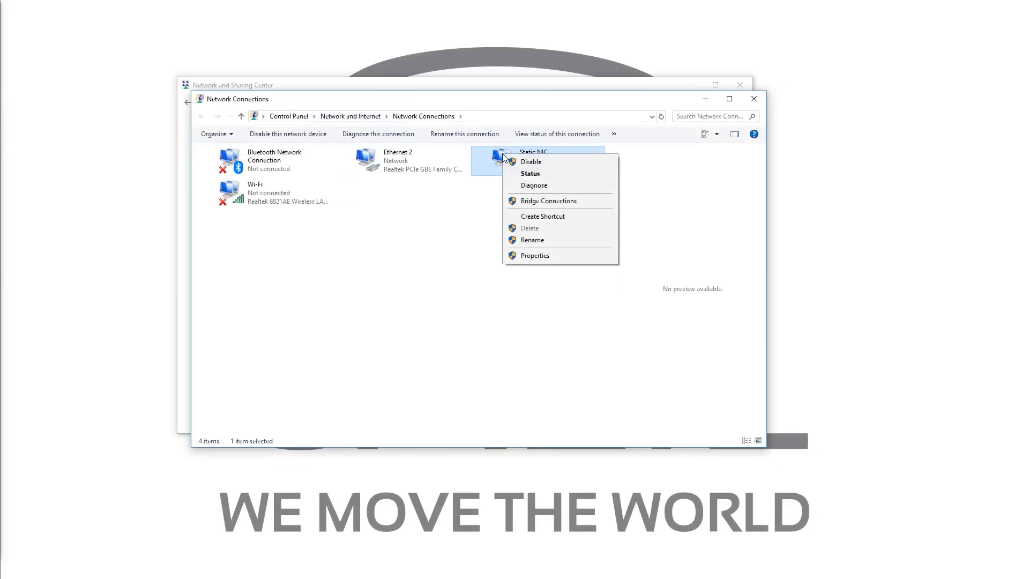
# - Give the Static NIC adapter's IPv4 a fixed address 192.168.1.1 with mask 255.255.255.0
pyautogui.click(535, 255)
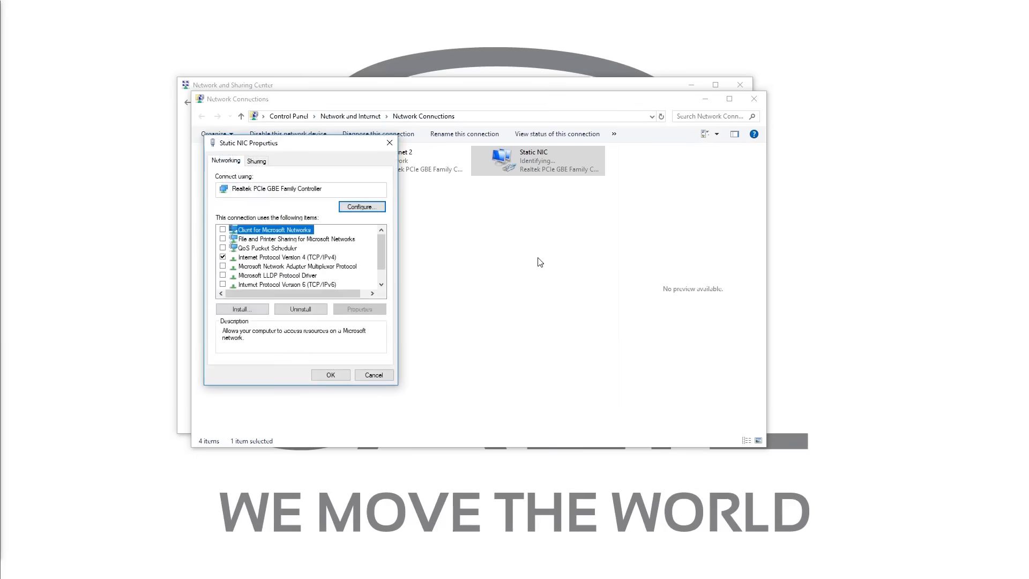
pyautogui.click(287, 257)
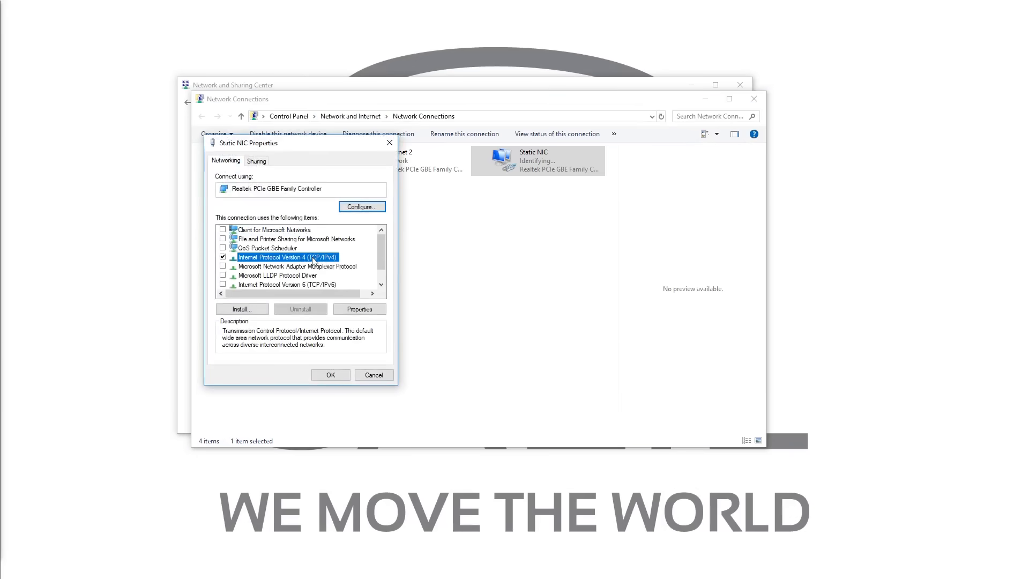
pyautogui.click(359, 308)
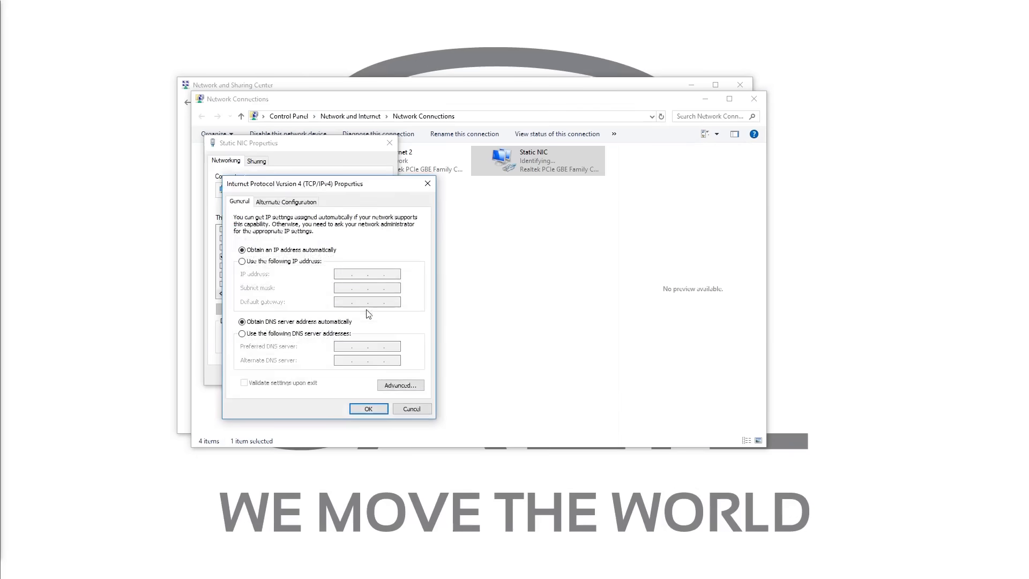
pyautogui.click(242, 261)
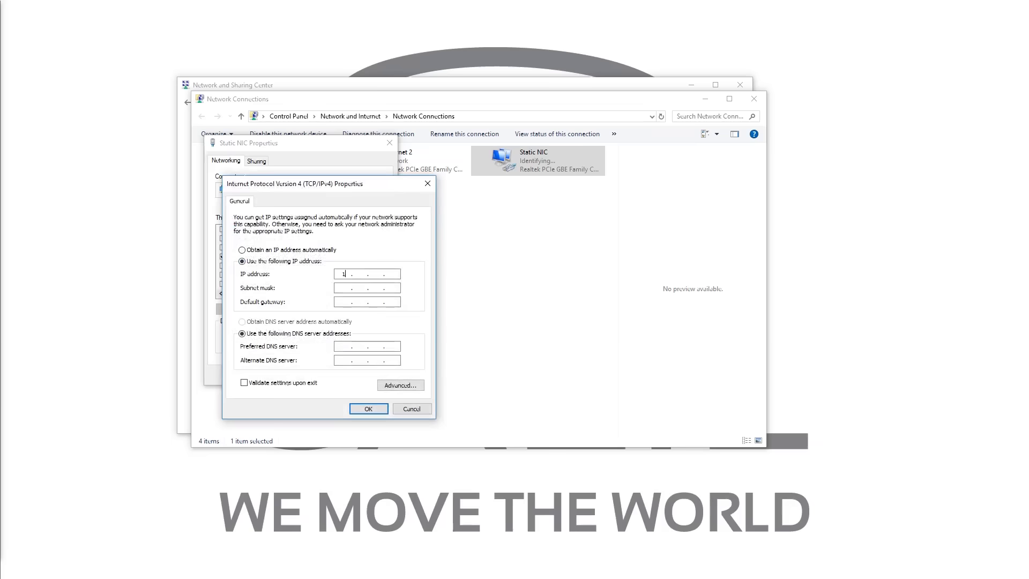
pyautogui.write('192.168.1')
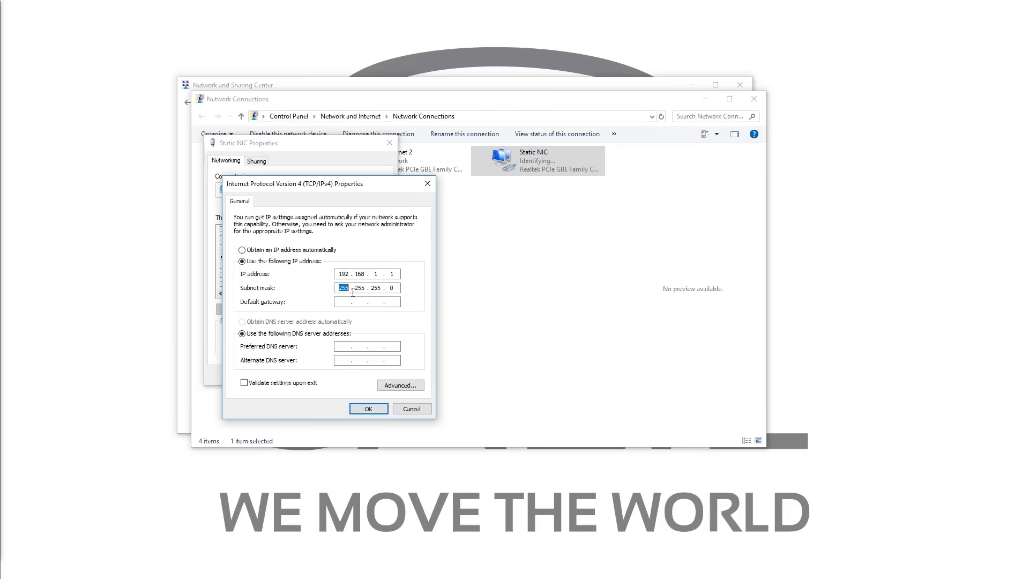
pyautogui.click(368, 408)
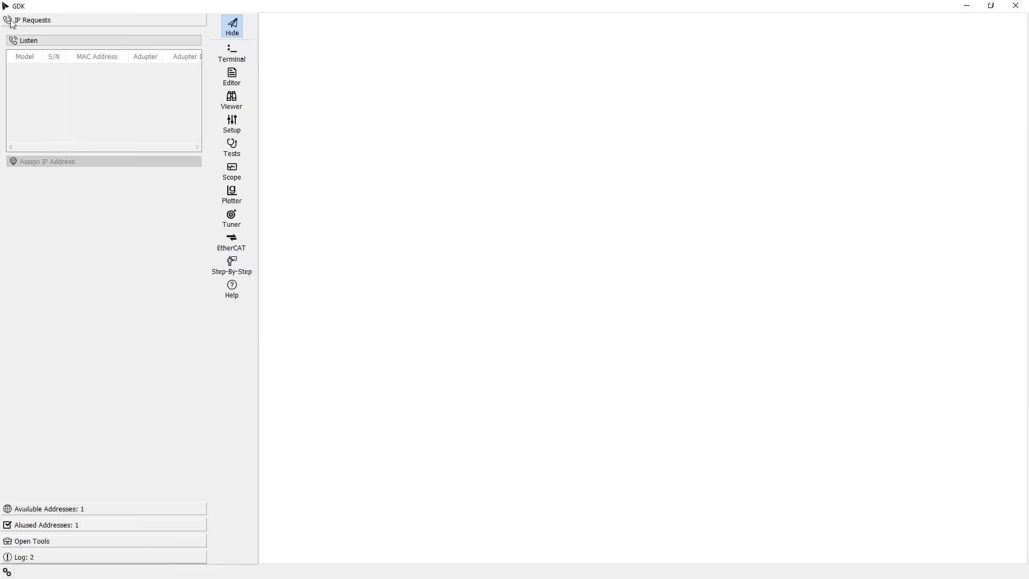
pyautogui.moveTo(8, 9)
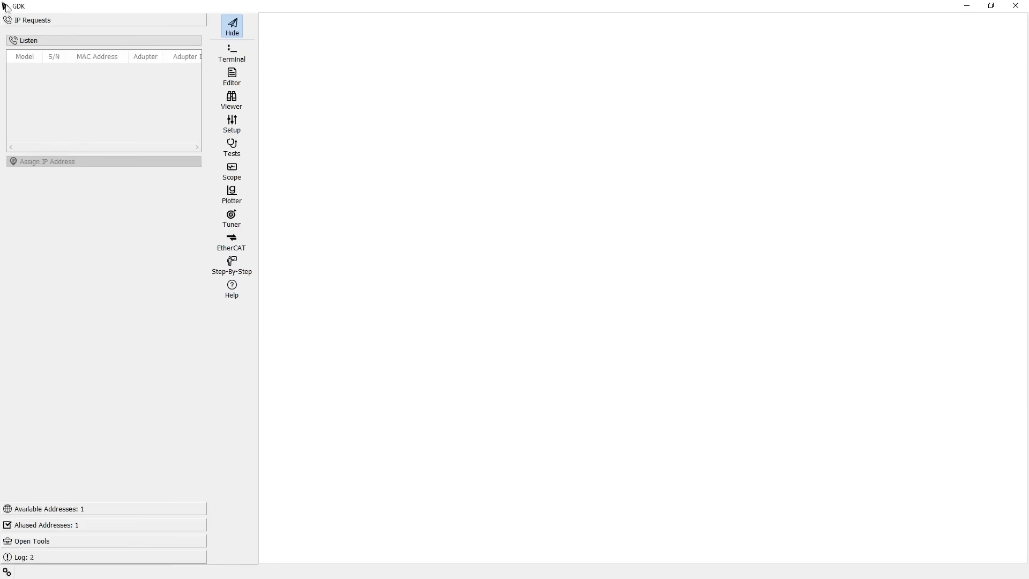
# - Listen for IP requests until the DMC30000 controller (serial 15964) appears on Static NIC
pyautogui.click(28, 40)
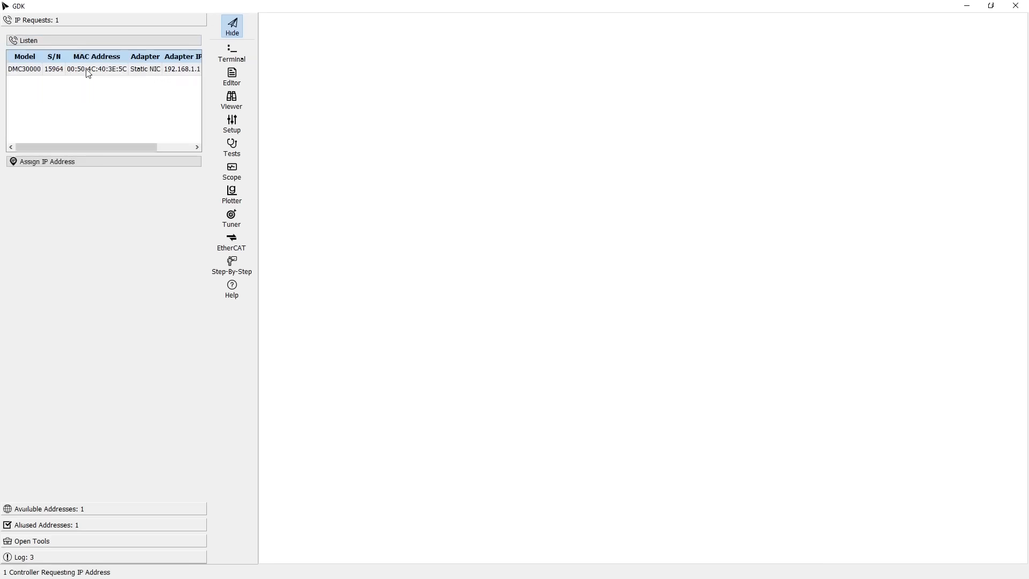
# - Assign the requesting DMC30000 controller the address 192.168.1.100
pyautogui.click(47, 161)
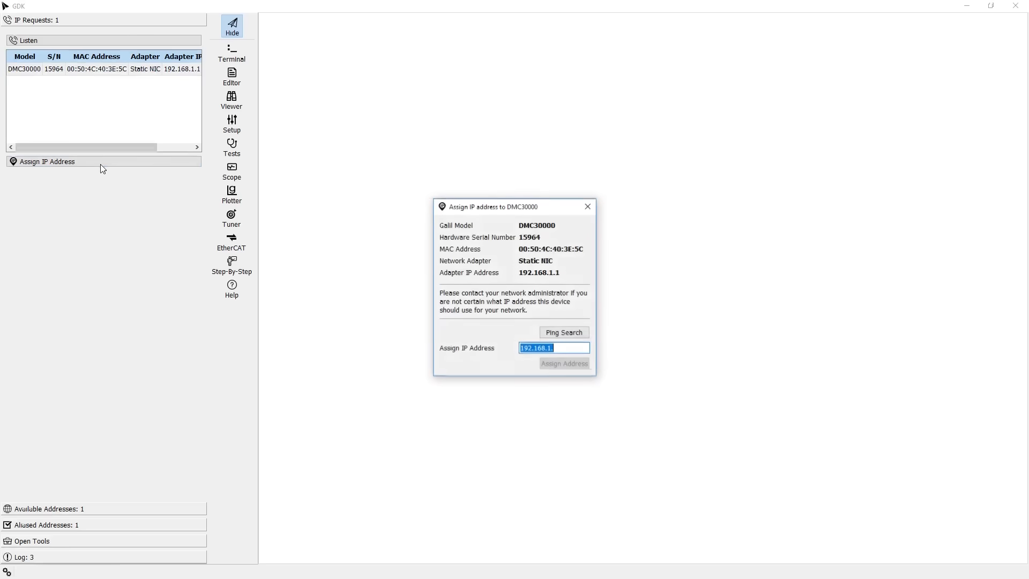
pyautogui.moveTo(572, 347)
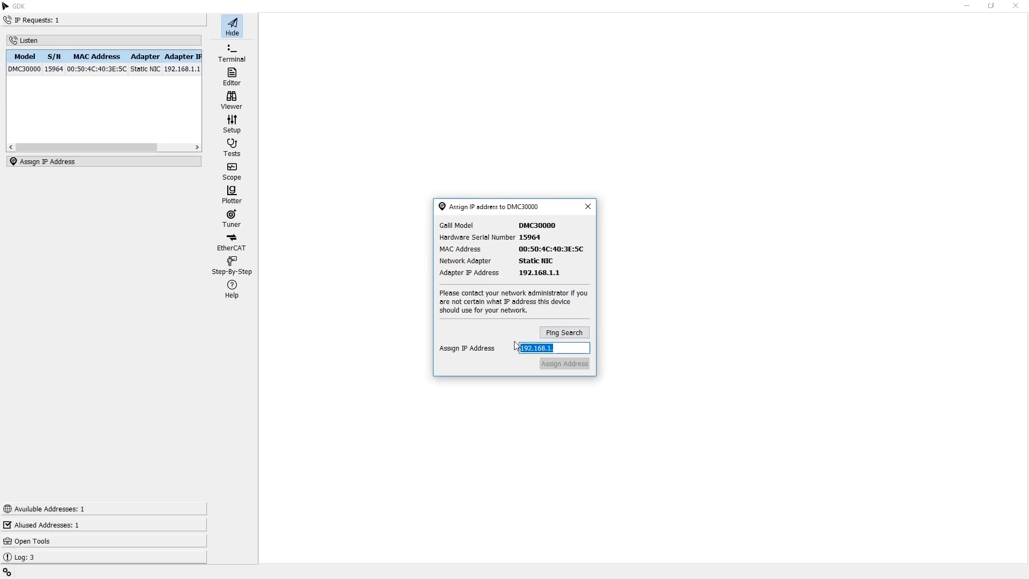
pyautogui.moveTo(487, 363)
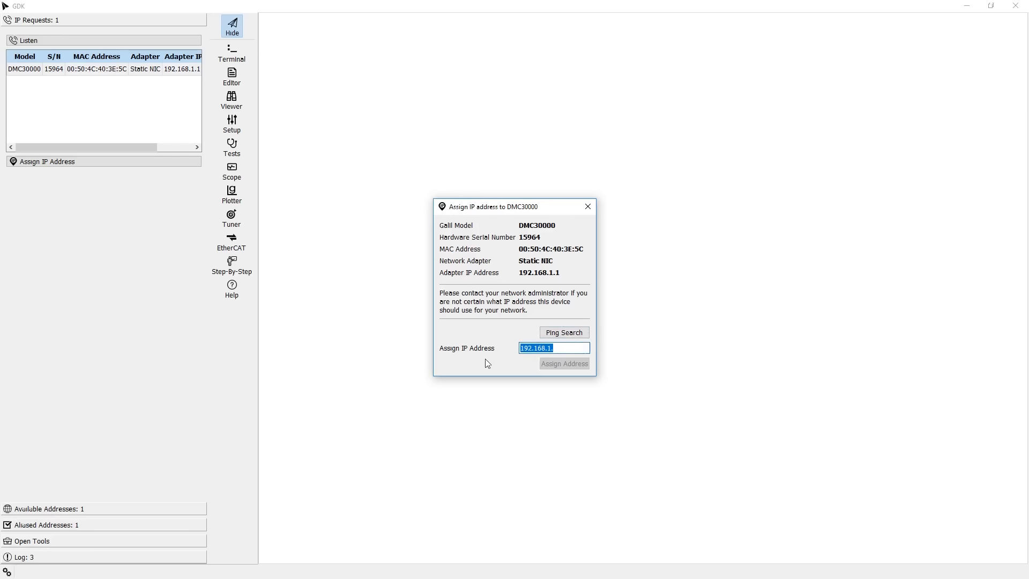
pyautogui.moveTo(476, 337)
pyautogui.write('.')
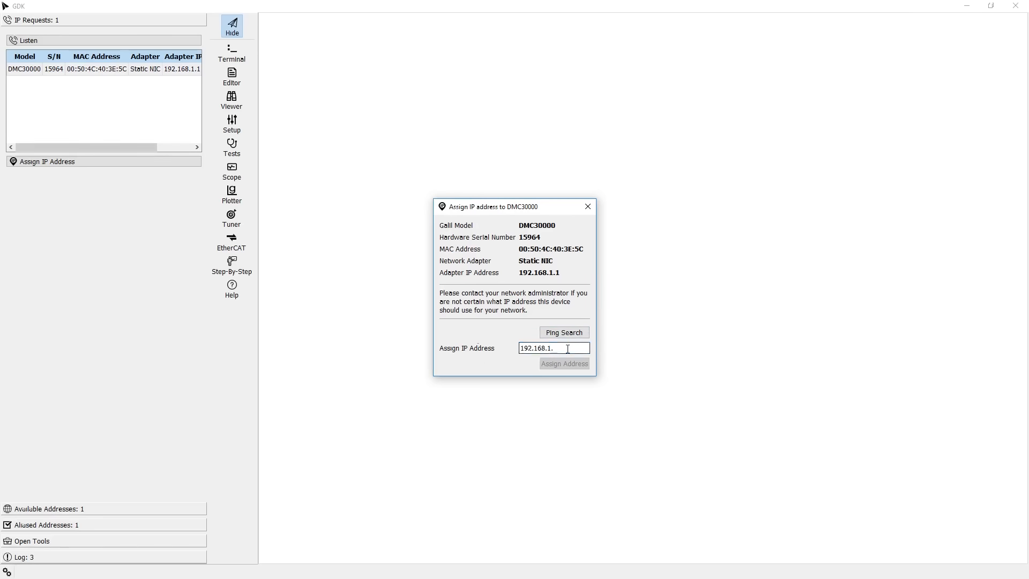
pyautogui.write('100')
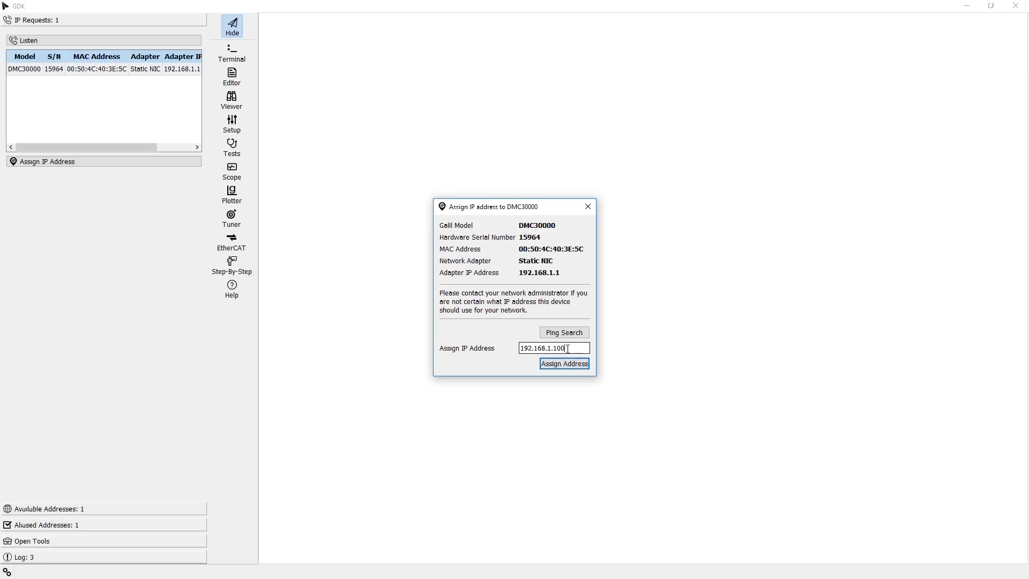
pyautogui.click(564, 363)
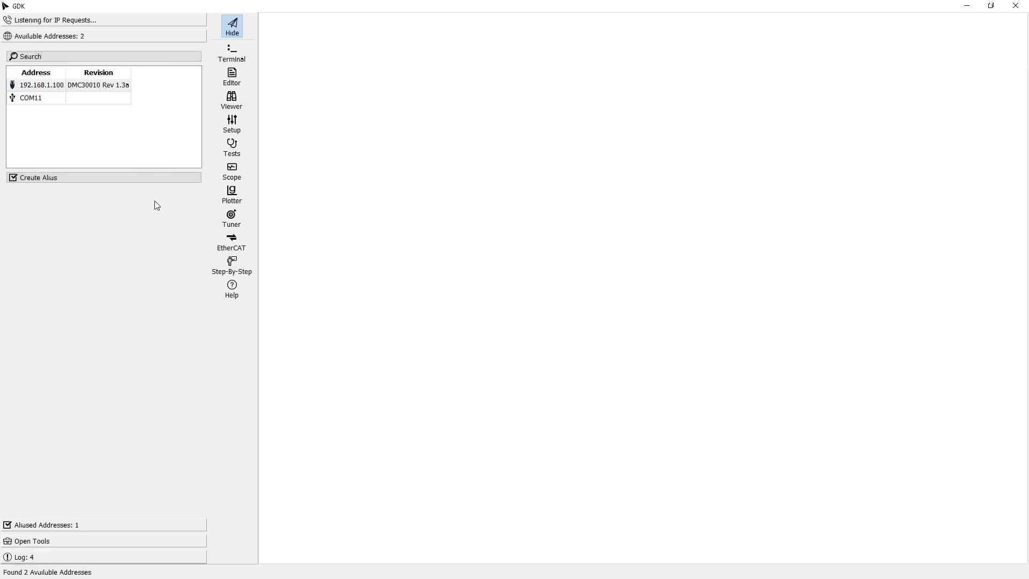
# - Stop listening for IP requests, leaving 192.168.1.100 and COM11 as available addresses
pyautogui.click(103, 56)
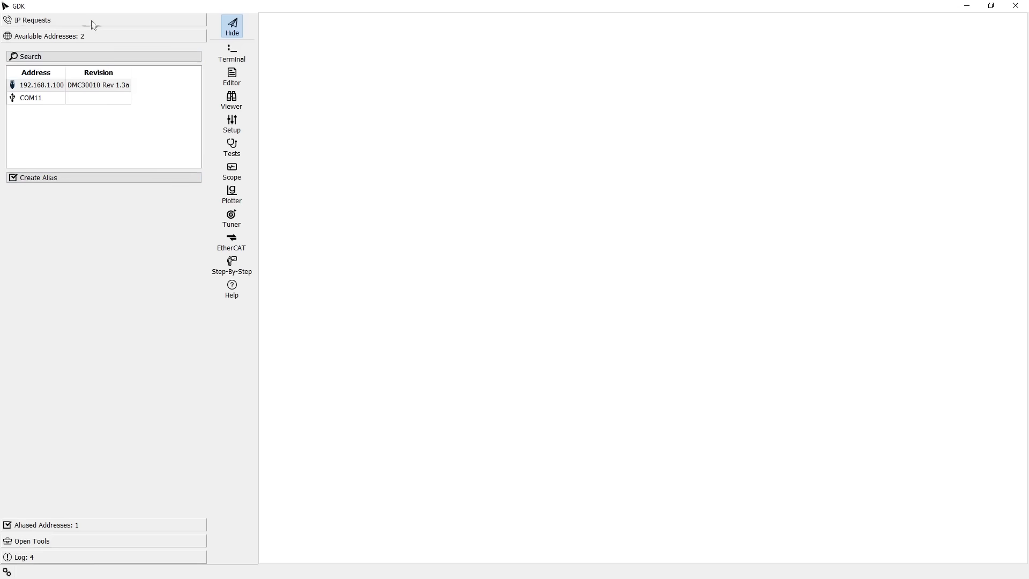
pyautogui.moveTo(83, 118)
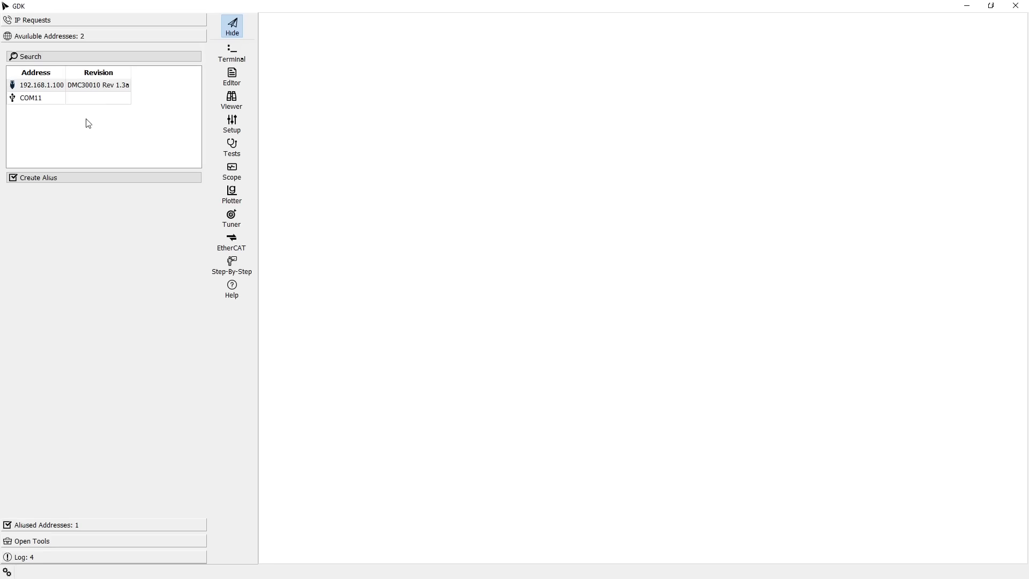
# - Alias both connections and rename the DMC30010 controller 'Demo Motor Controller'
pyautogui.click(62, 85)
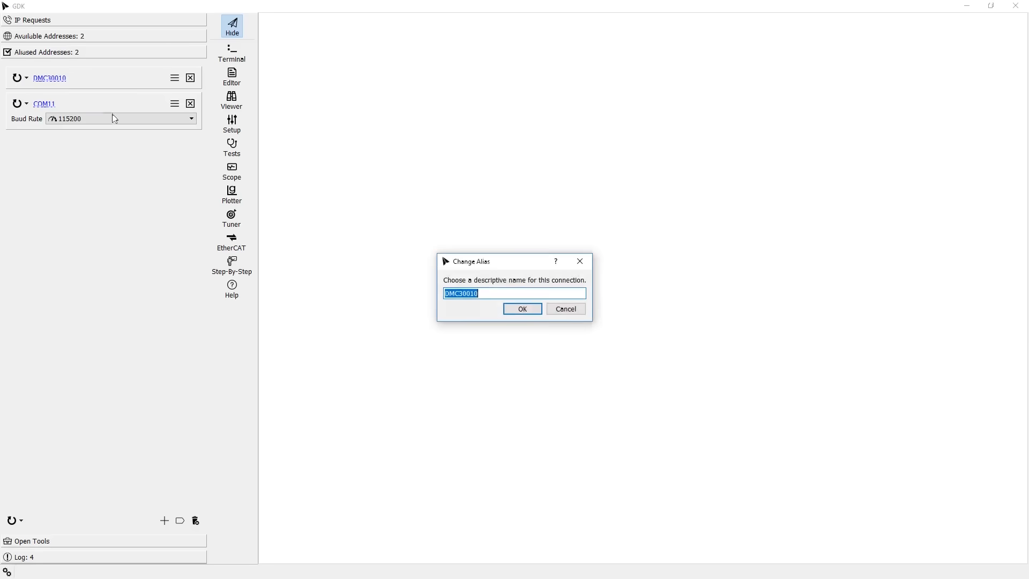
pyautogui.write('Demo Motor Controller')
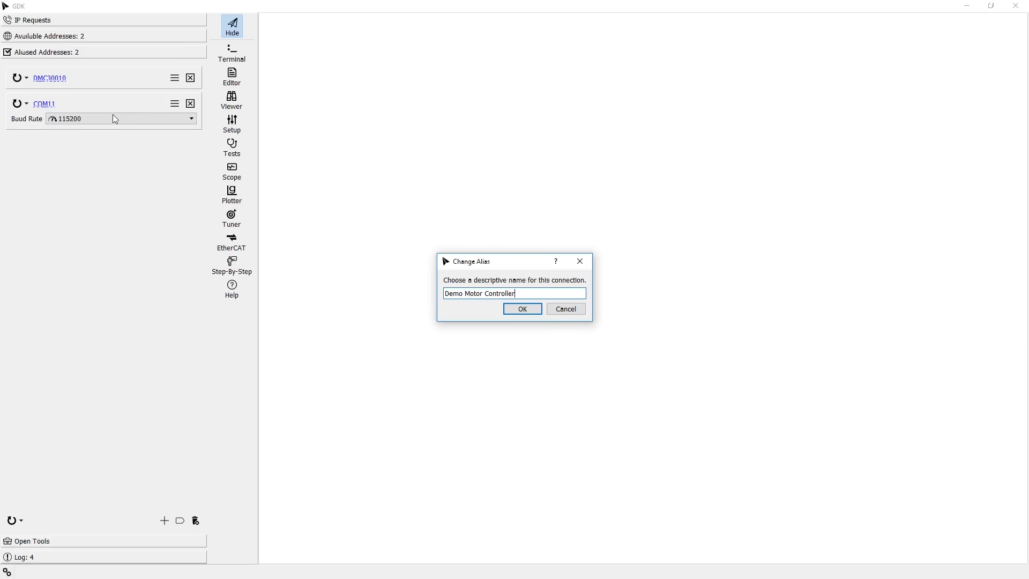
pyautogui.click(521, 309)
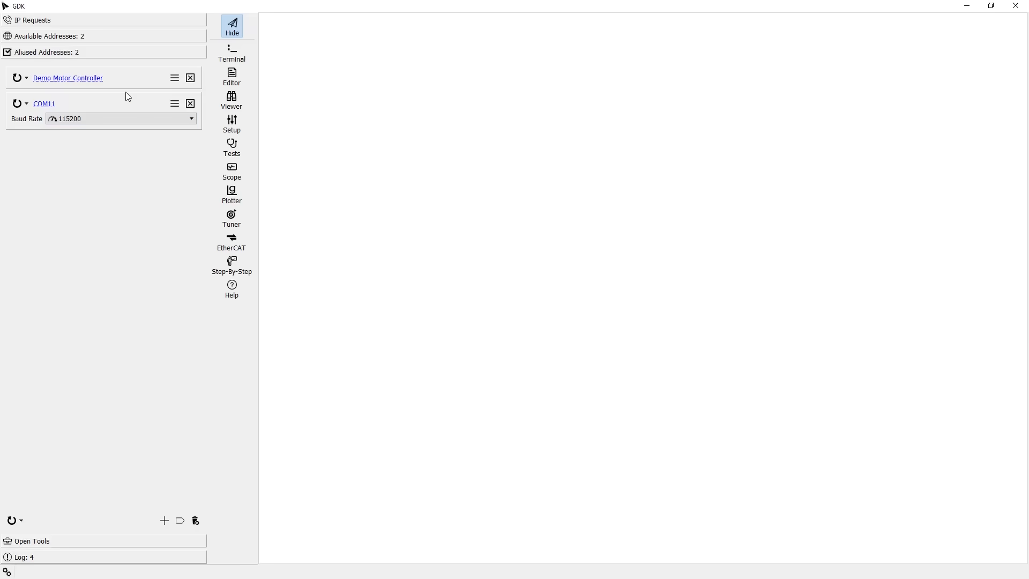
pyautogui.moveTo(234, 43)
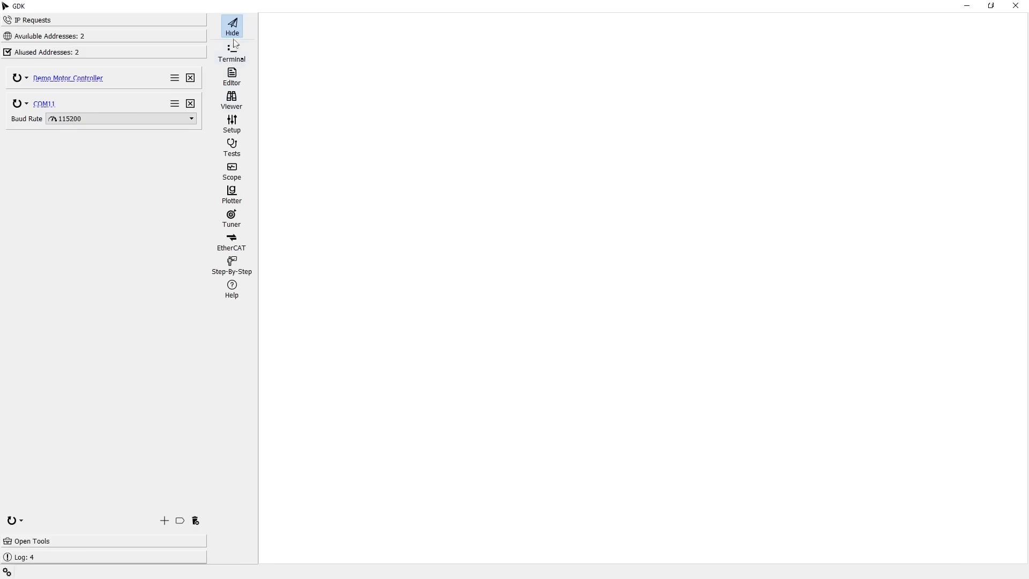
pyautogui.moveTo(231, 54)
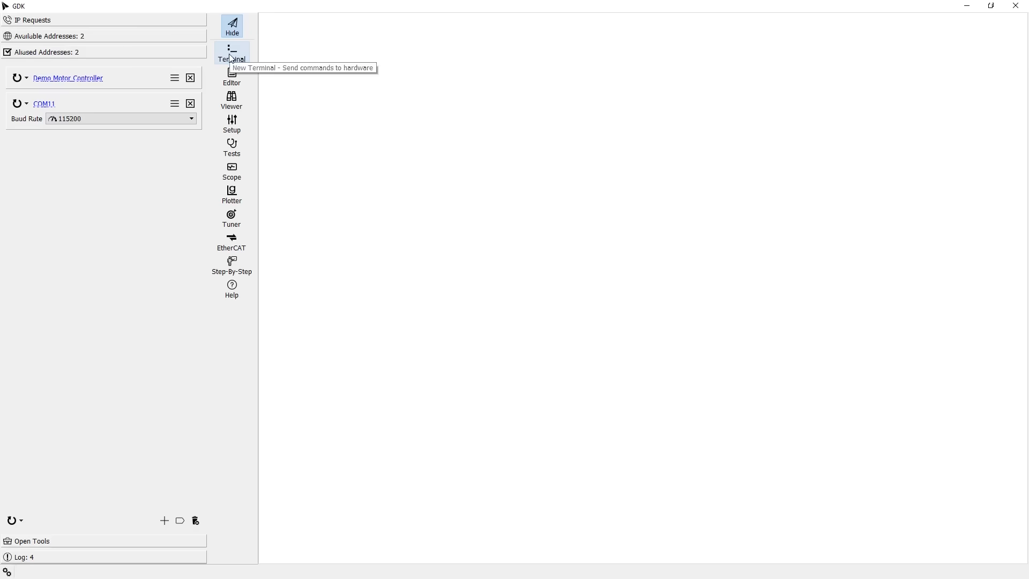
# - Open a new terminal connected to Demo Motor Controller
pyautogui.click(231, 52)
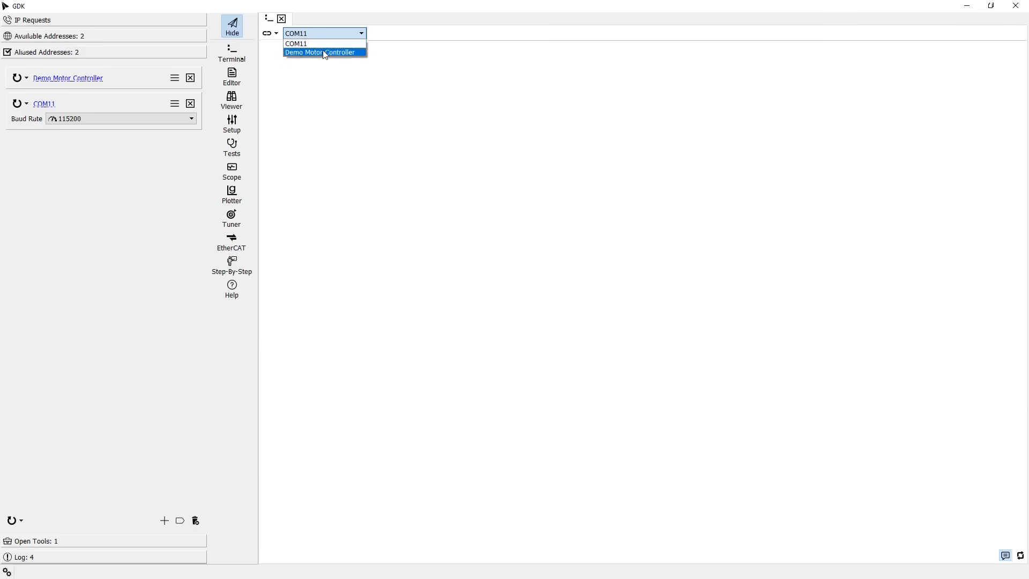
pyautogui.click(321, 52)
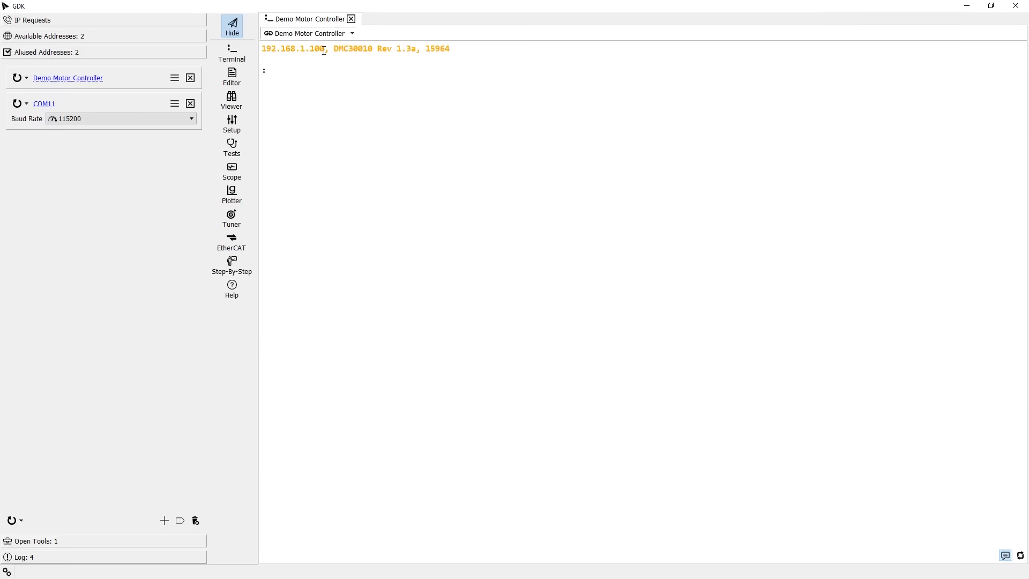
pyautogui.click(269, 70)
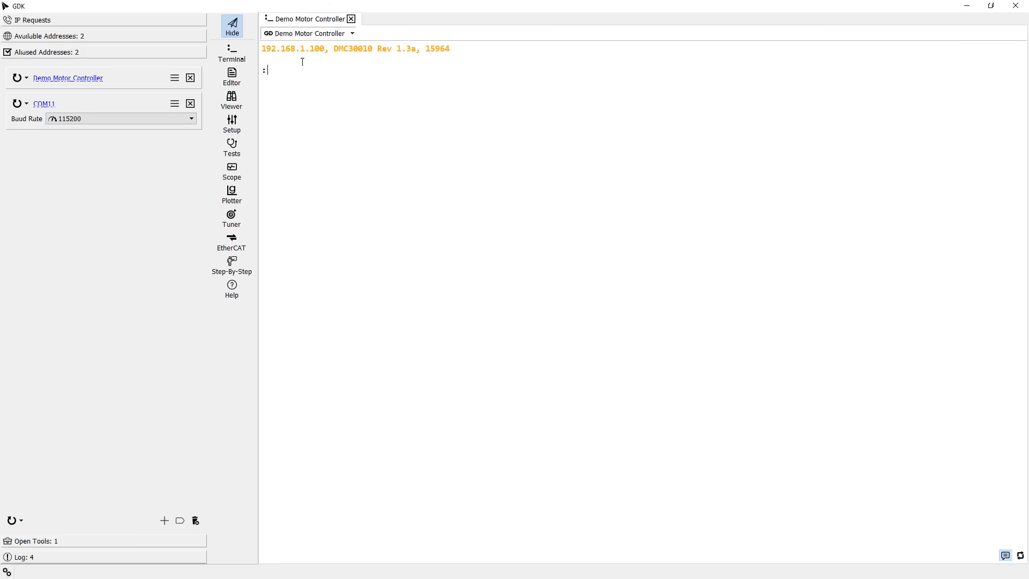
pyautogui.moveTo(266, 76)
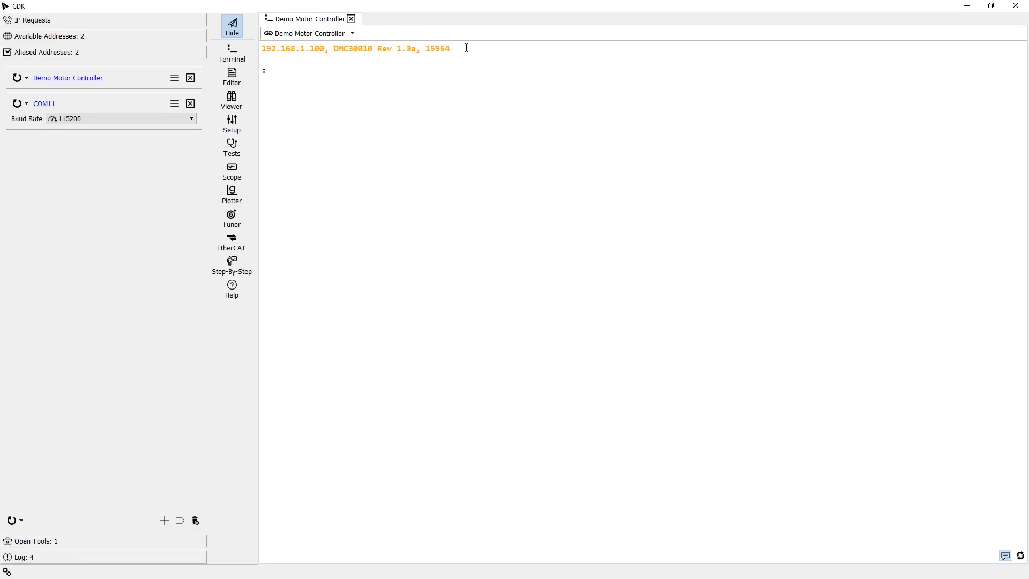
# - Send SP 4000, PR 4000 and BG A to move axis A
pyautogui.write('SP')
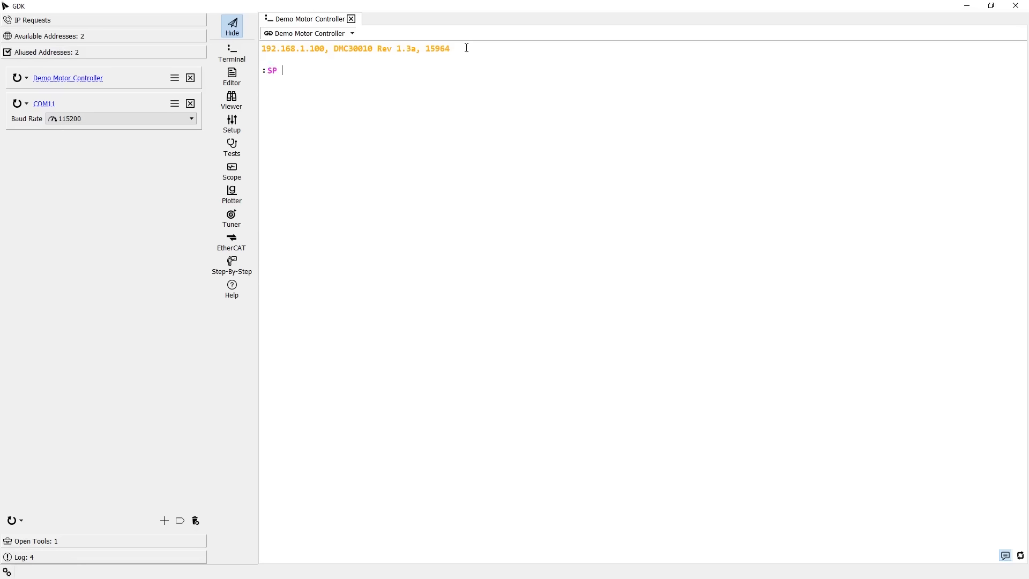
pyautogui.write('4000')
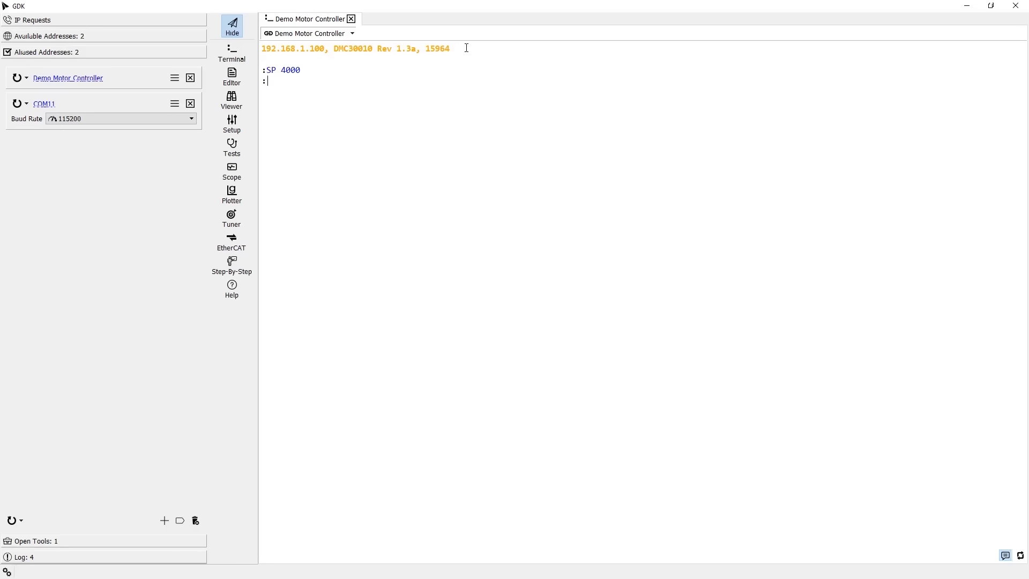
pyautogui.write('PR 4000')
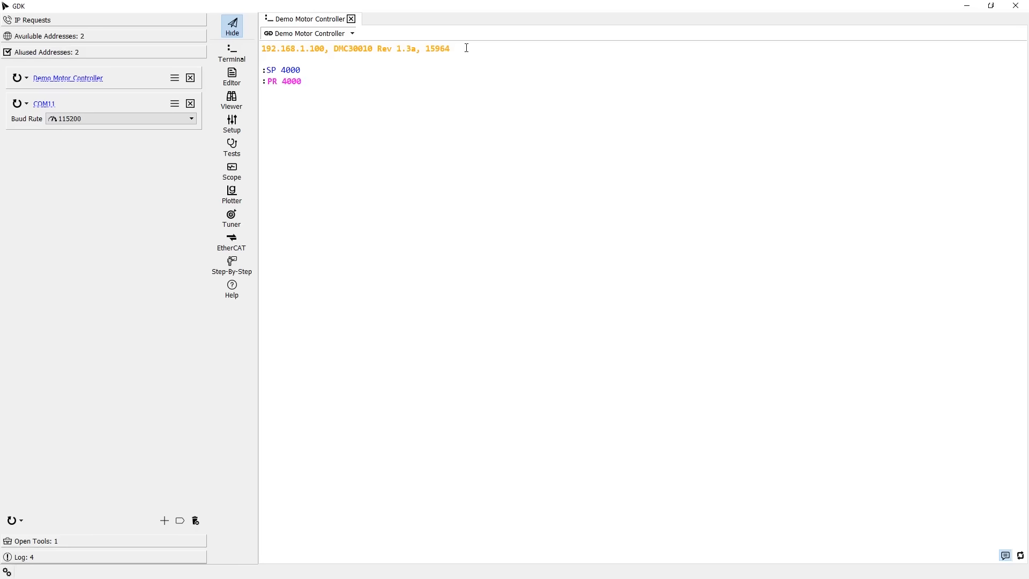
pyautogui.write('BG')
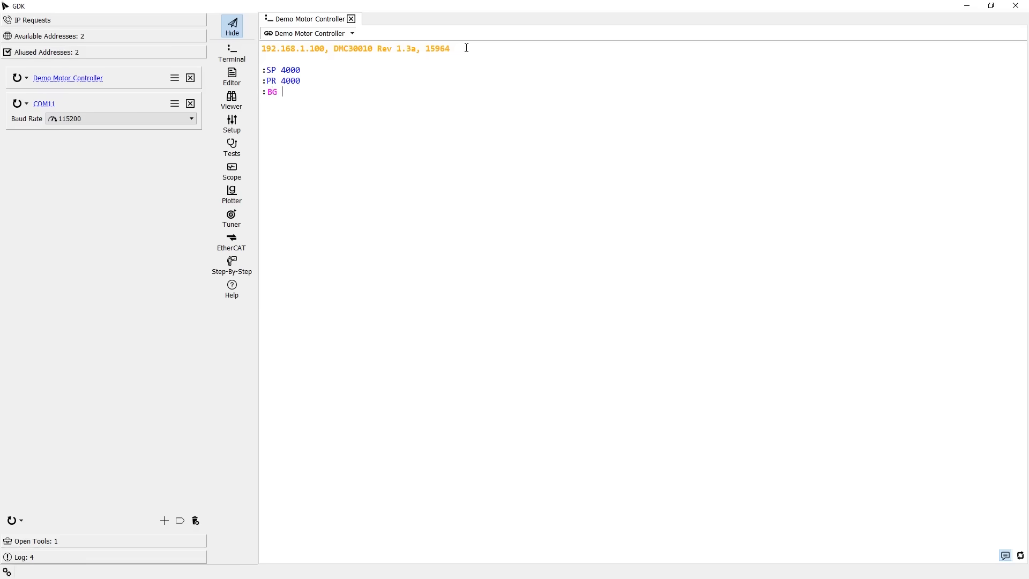
pyautogui.write('A')
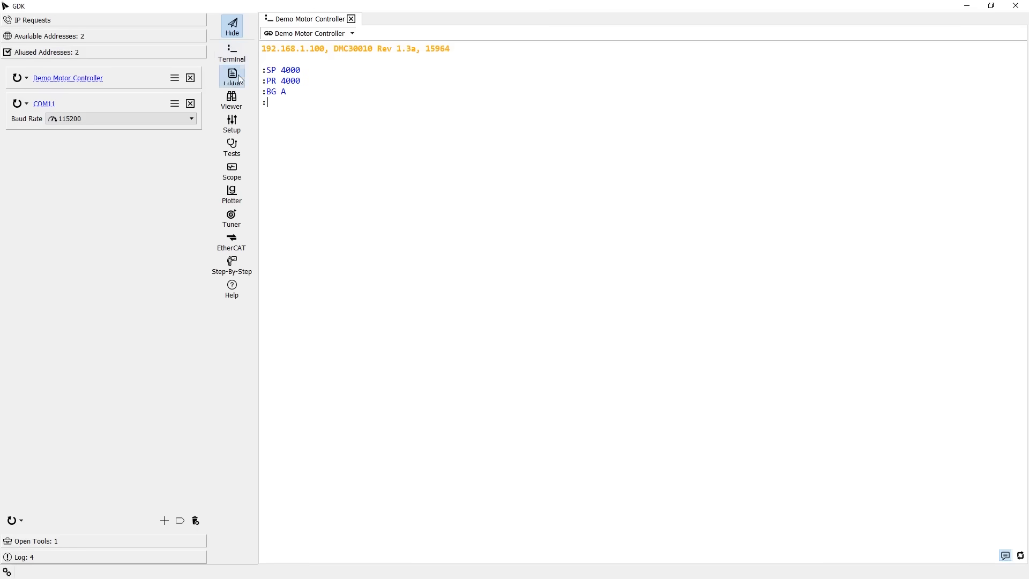
# - Open a program editor for Demo Motor Controller and start typing the #START label
pyautogui.click(231, 76)
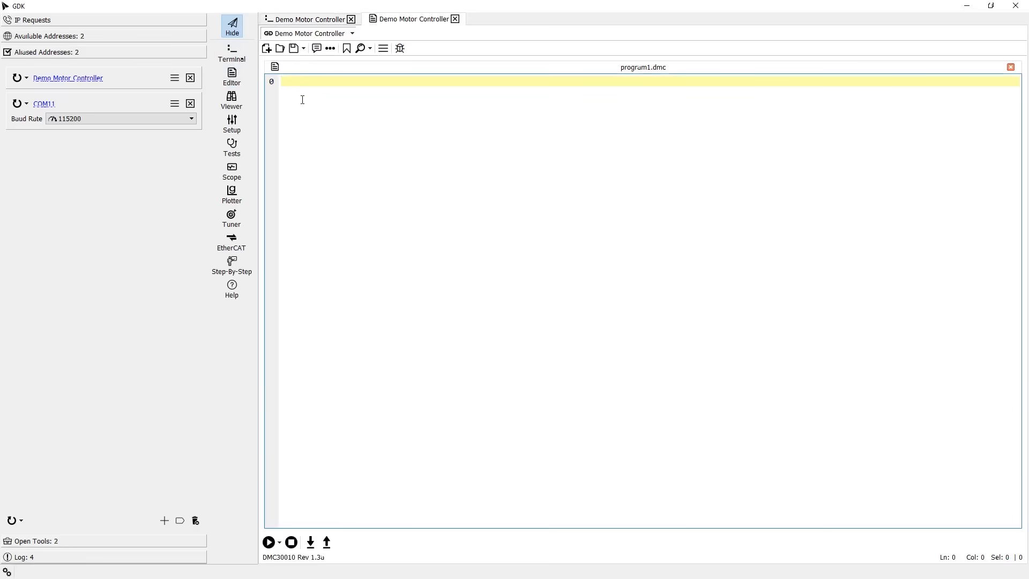
pyautogui.write('#START')
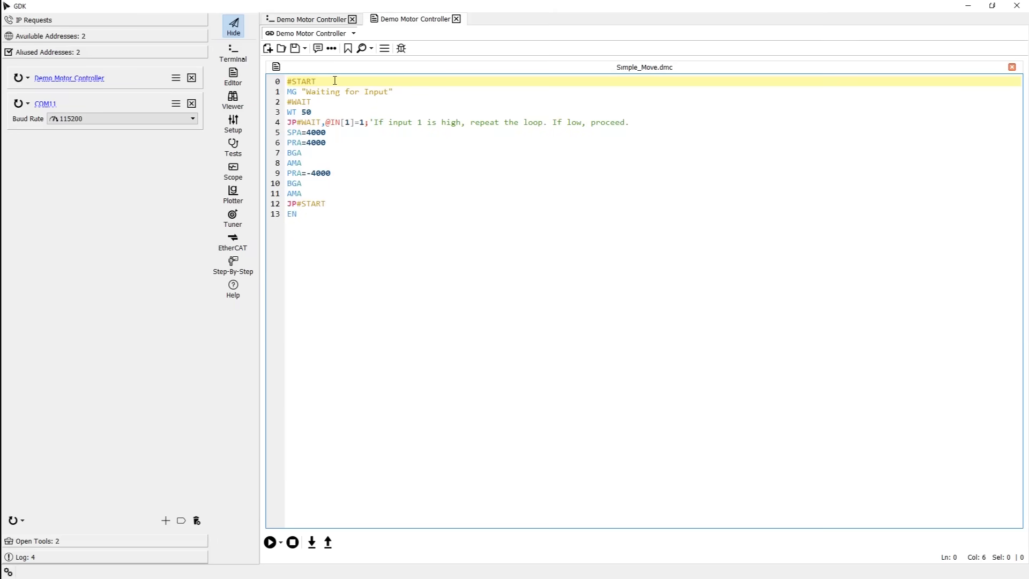
pyautogui.click(316, 81)
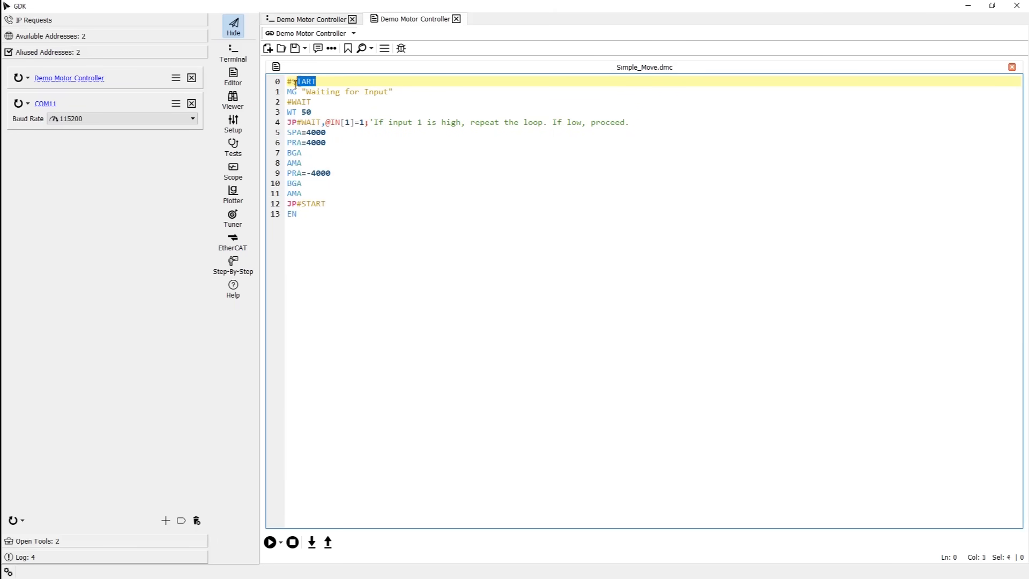
pyautogui.click(332, 81)
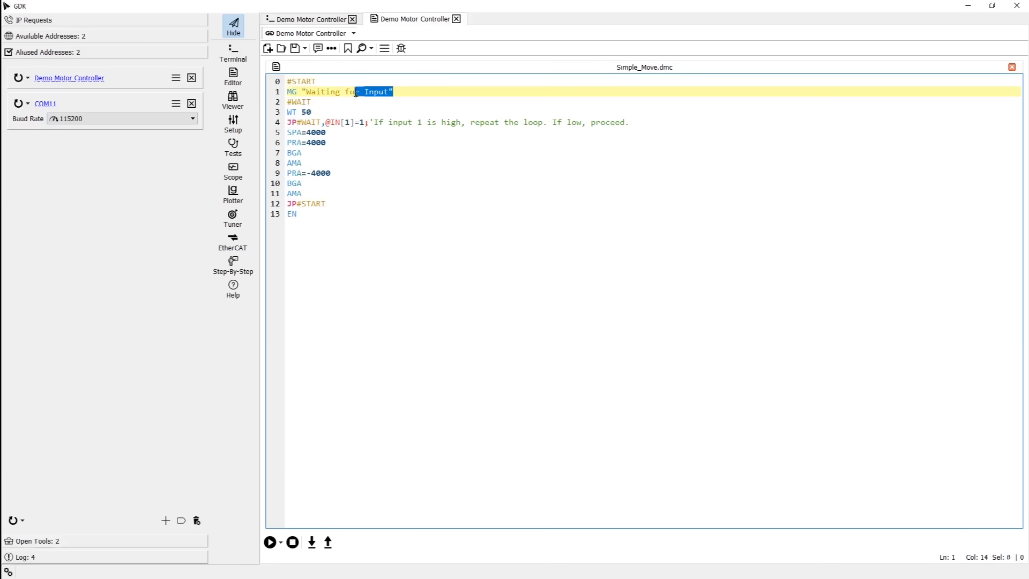
pyautogui.click(359, 102)
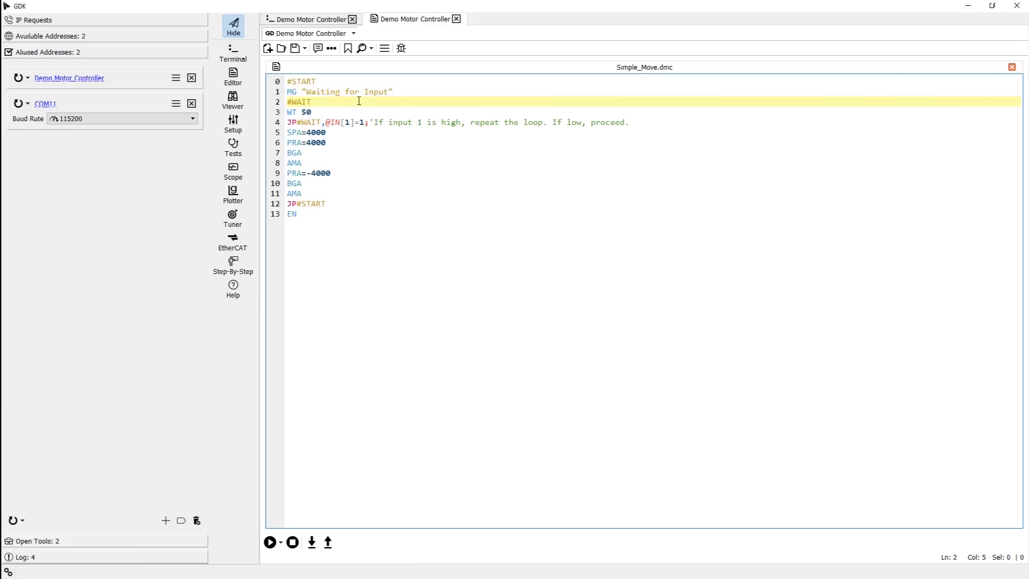
pyautogui.doubleClick(298, 102)
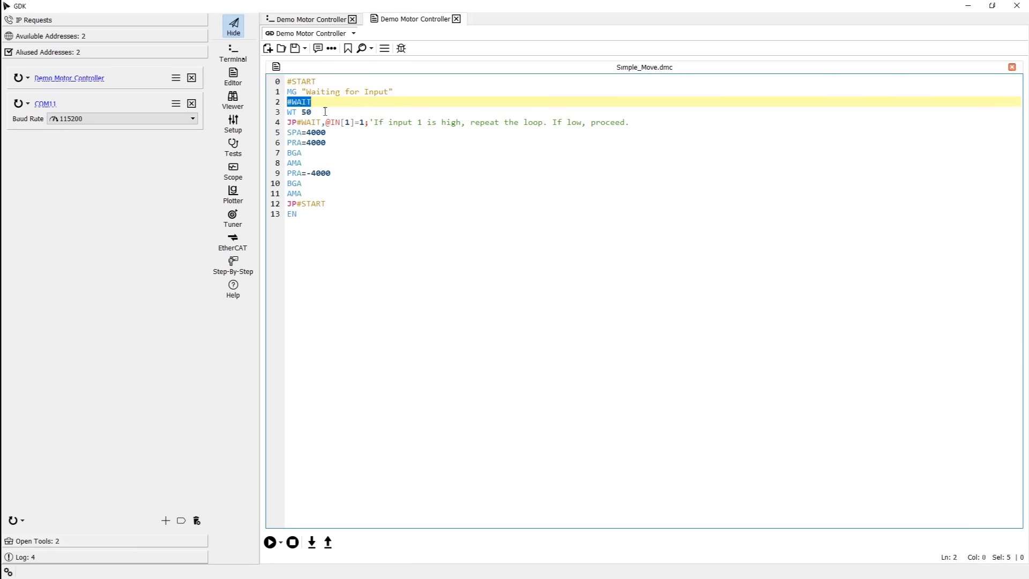
pyautogui.click(312, 102)
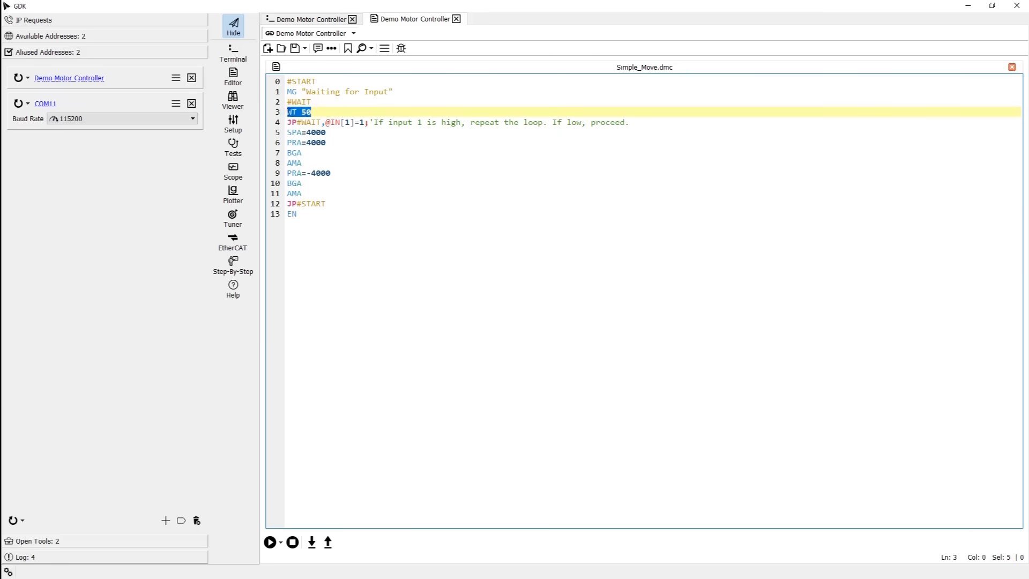
pyautogui.click(313, 111)
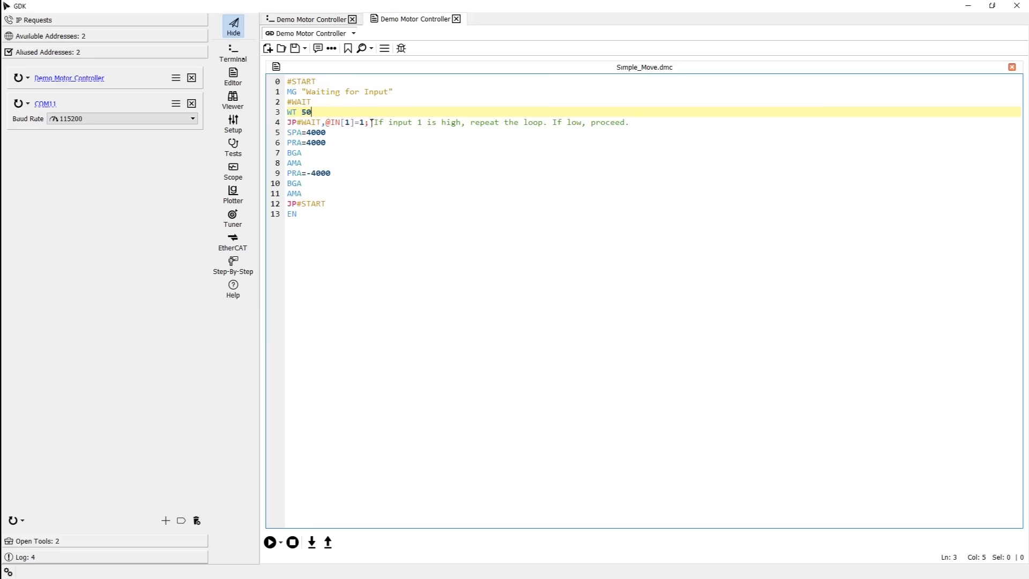
pyautogui.moveTo(373, 122); pyautogui.dragTo(627, 122)
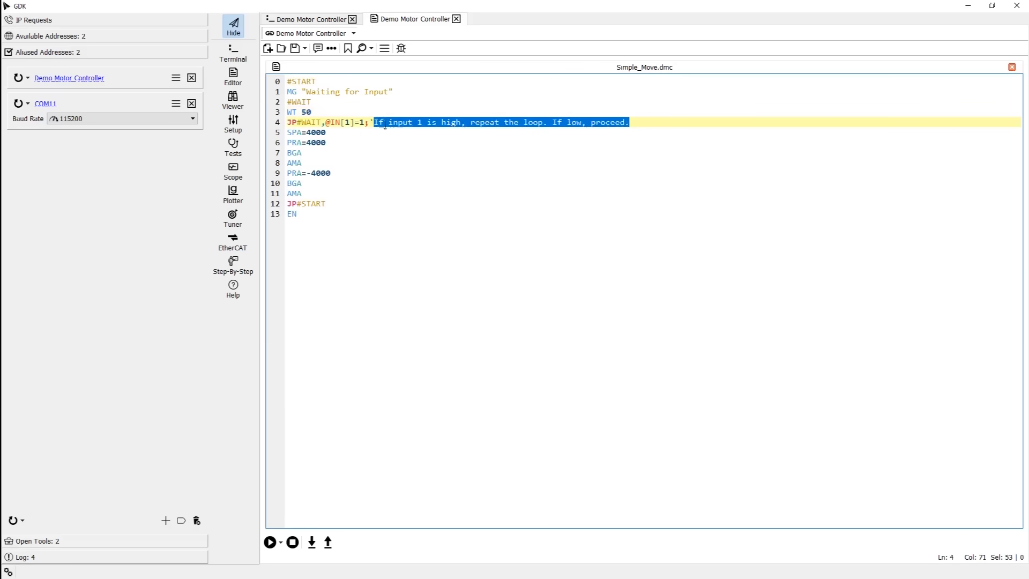
pyautogui.click(366, 123)
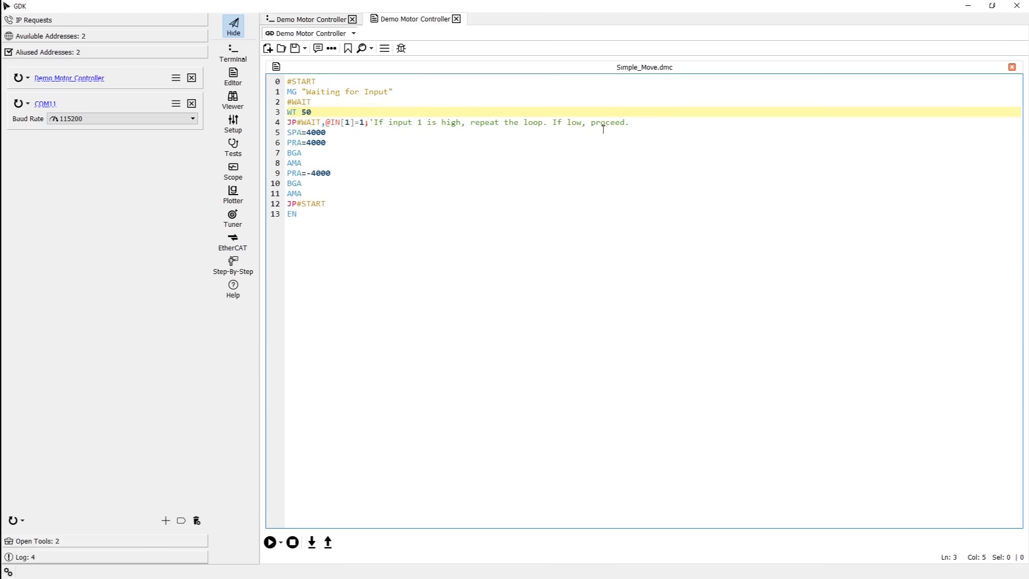
pyautogui.click(628, 123)
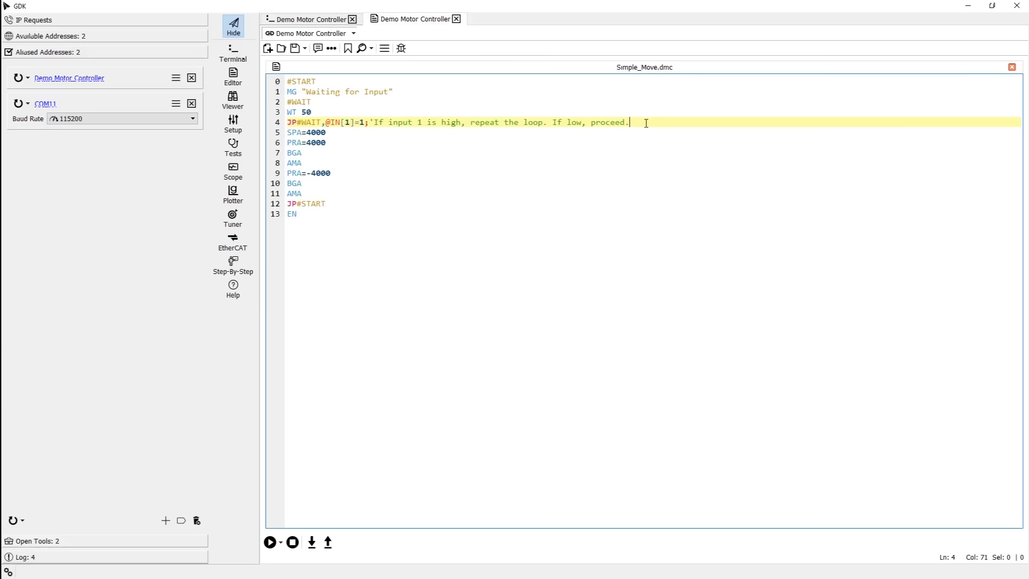
pyautogui.click(327, 132)
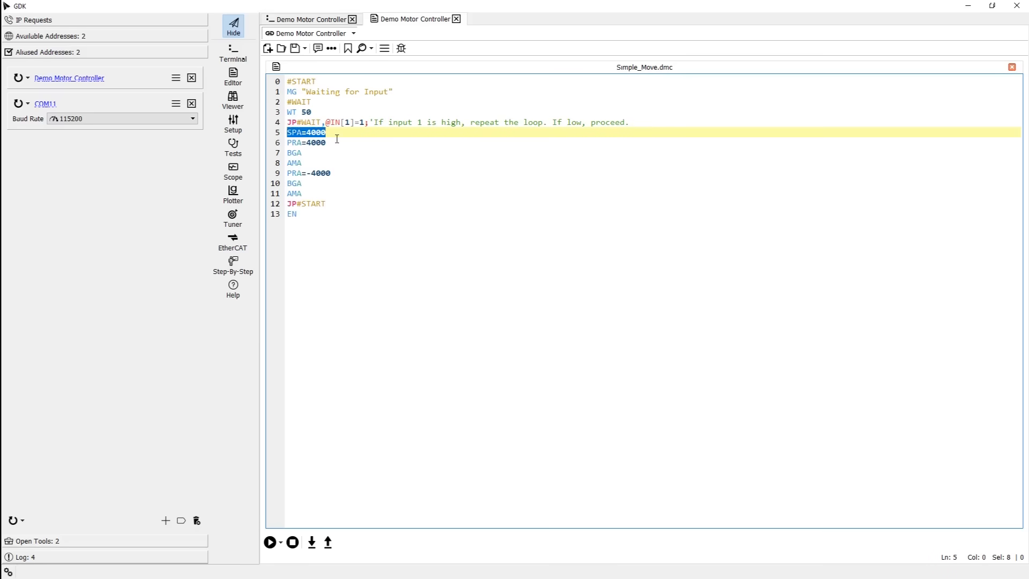
pyautogui.click(294, 153)
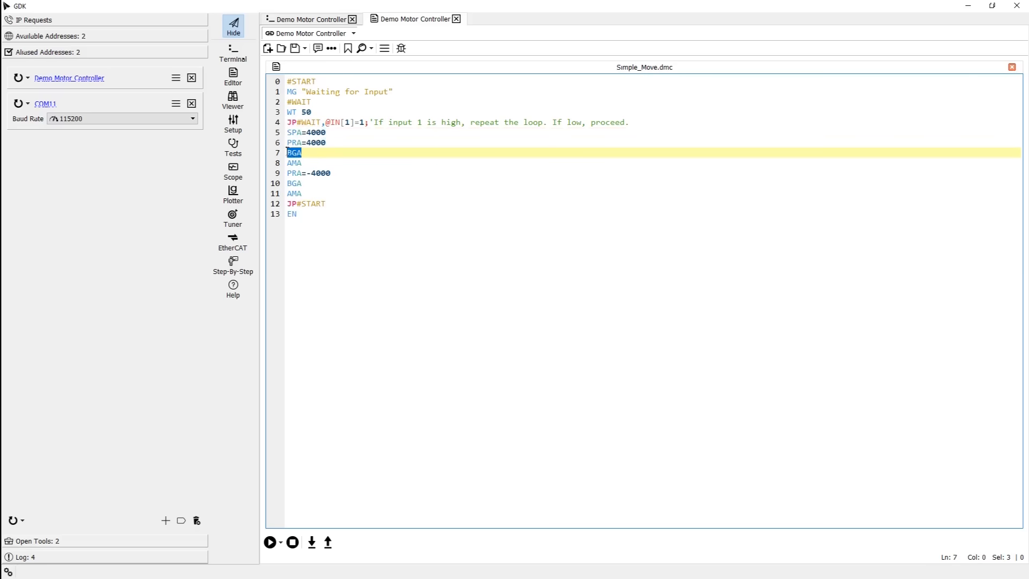
pyautogui.click(312, 162)
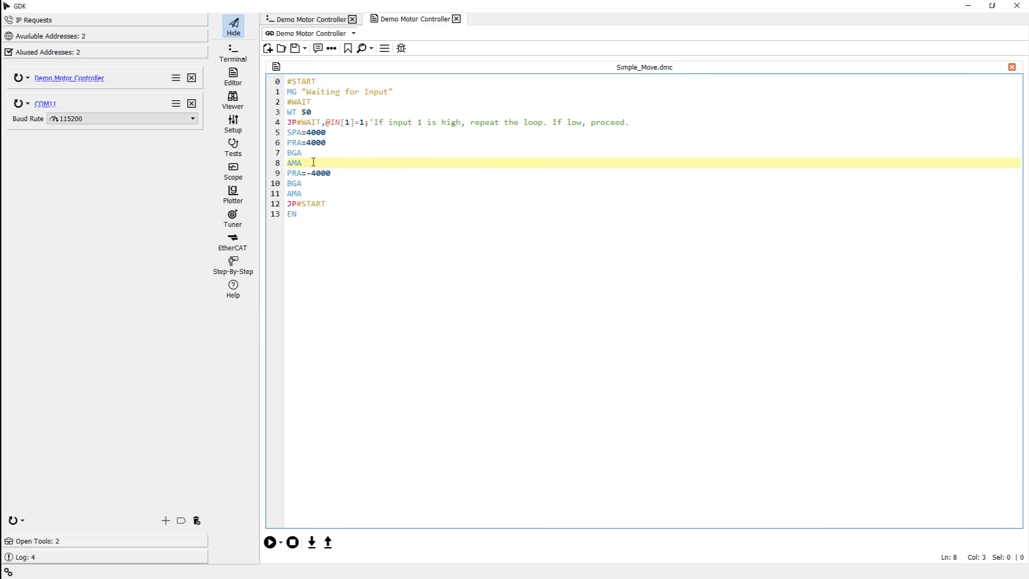
pyautogui.doubleClick(293, 161)
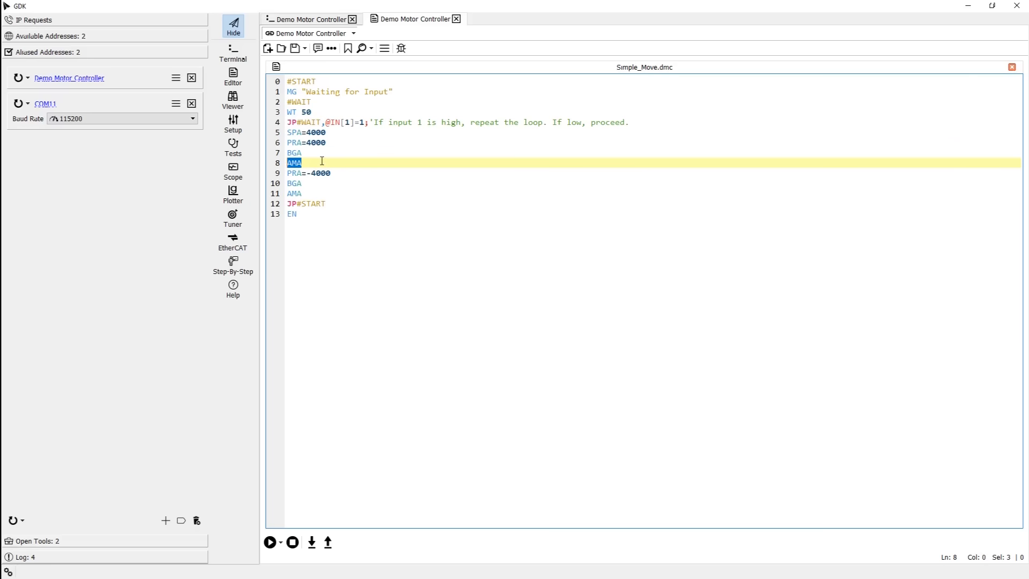
pyautogui.click(303, 162)
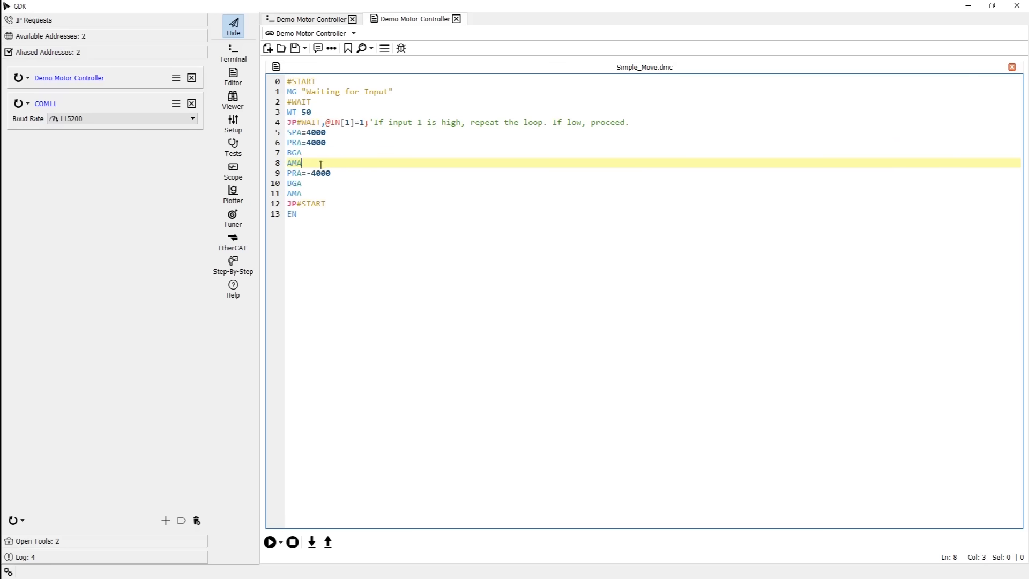
pyautogui.click(348, 173)
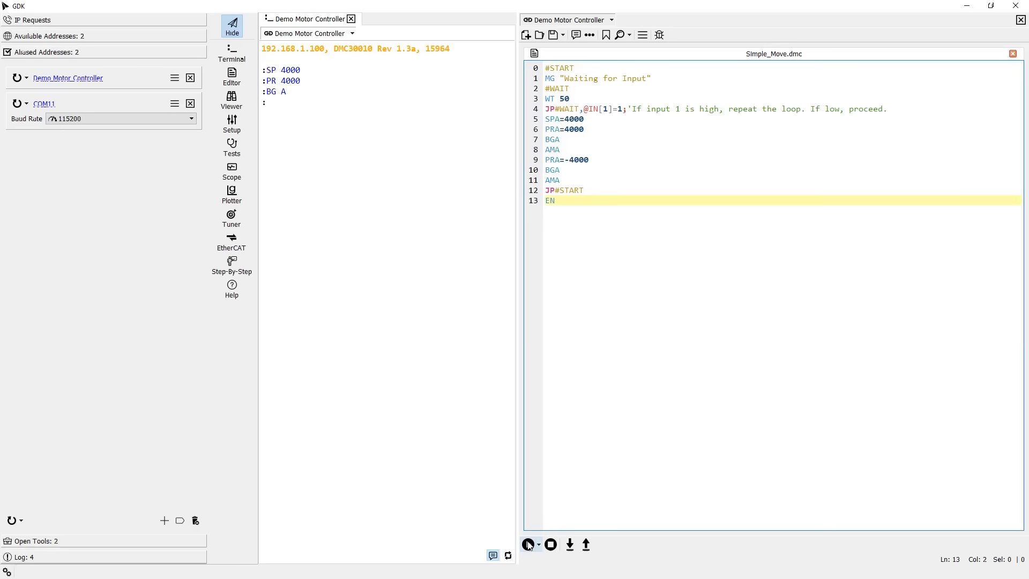
pyautogui.moveTo(529, 544)
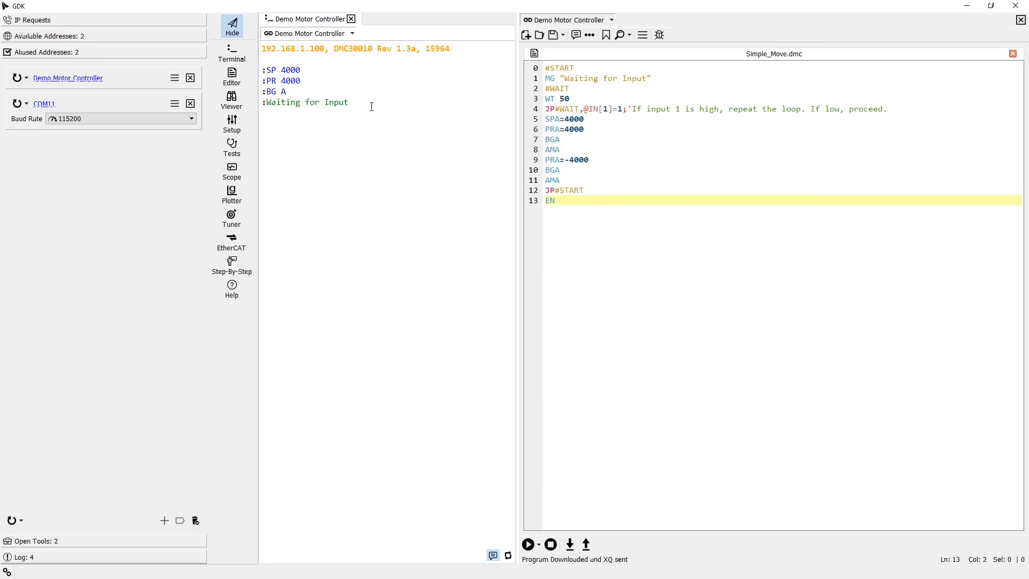
# - Run Simple_Move.dmc so the terminal prints 'Waiting for Input' messages
pyautogui.doubleClick(304, 102)
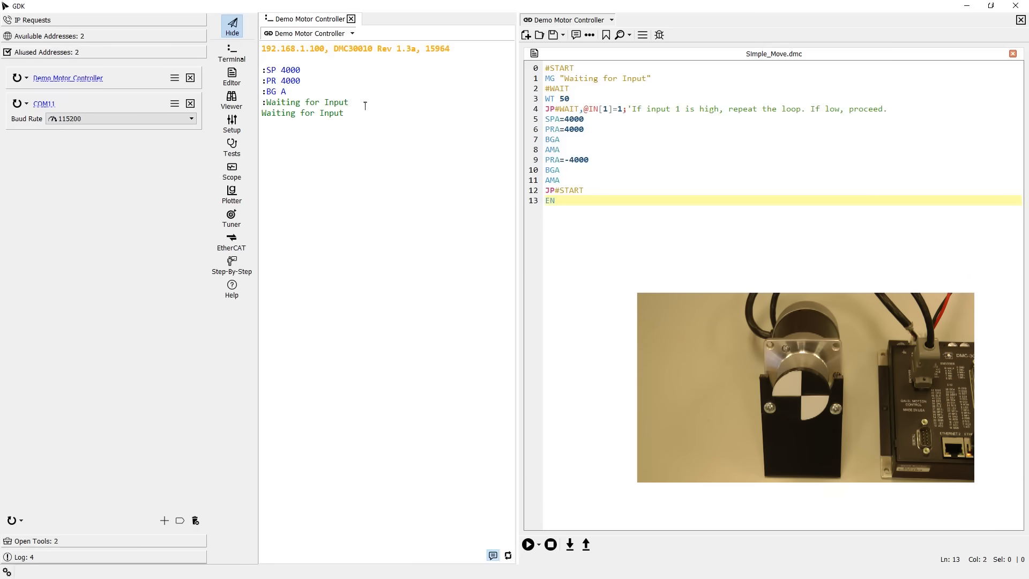
pyautogui.doubleClick(302, 113)
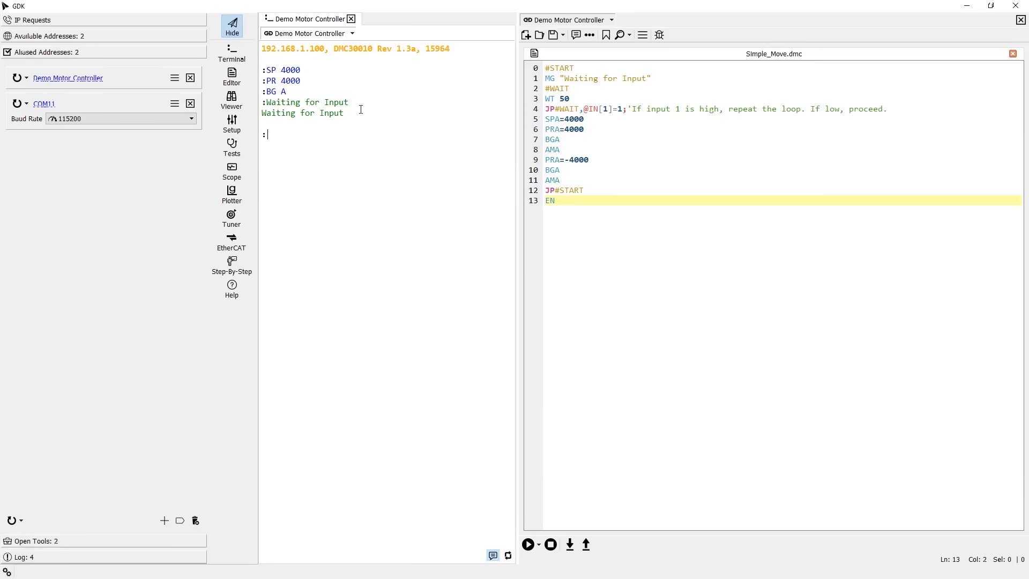
# - Begin a new terminal command starting with 'B' at the prompt
pyautogui.write('B')
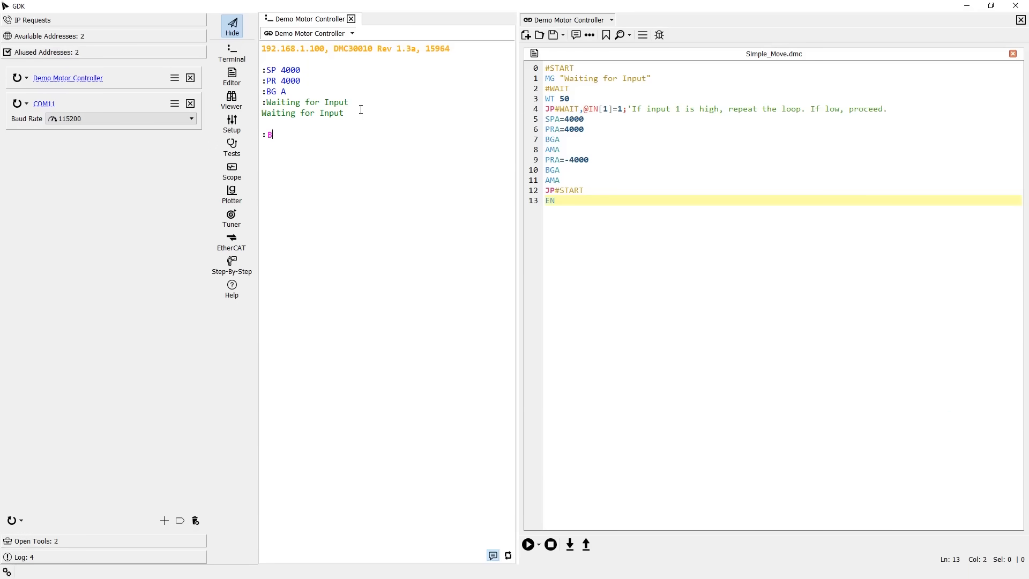